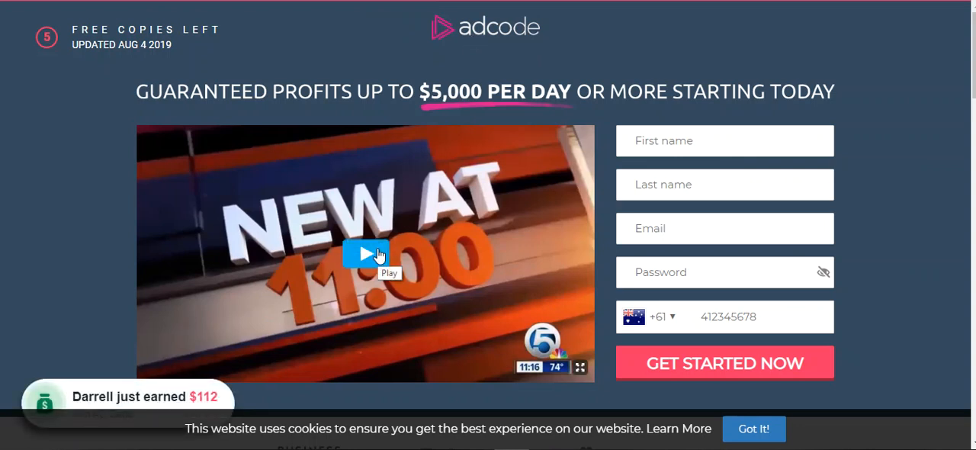
Step: Play the promo video on the AdCode sales page
click(365, 254)
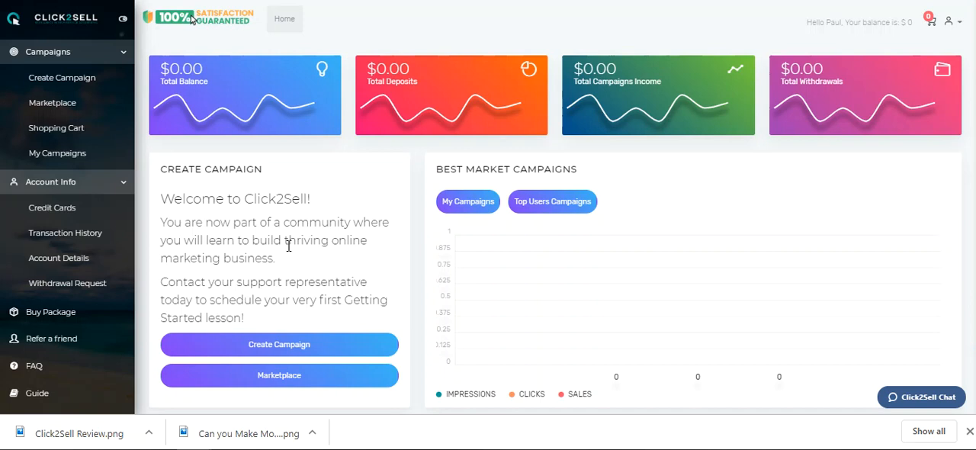
mouse_move(338, 217)
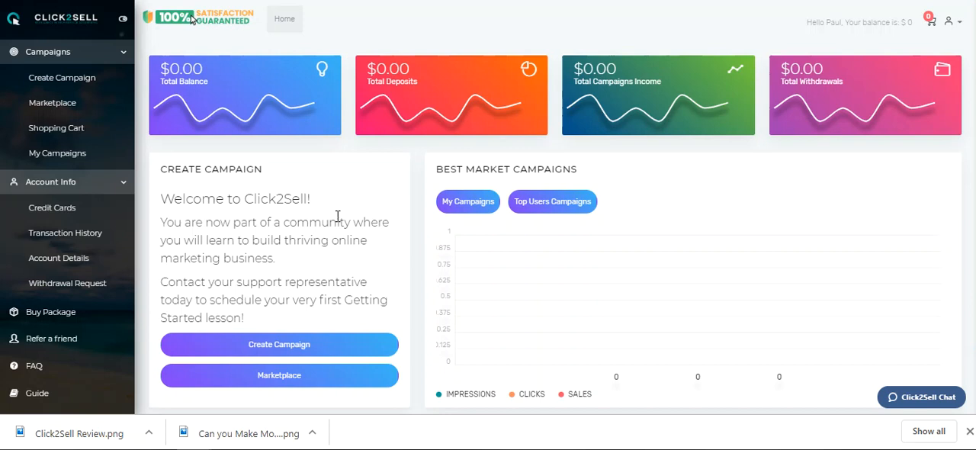
mouse_move(118, 30)
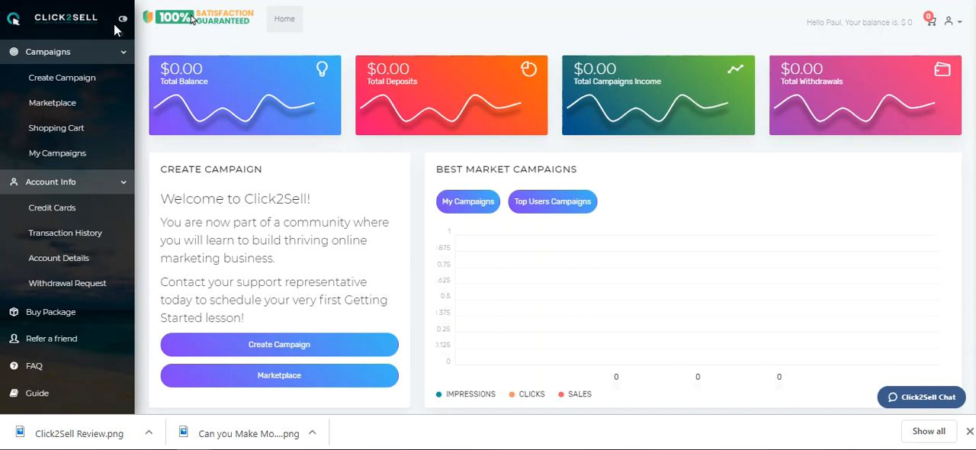
mouse_move(62, 77)
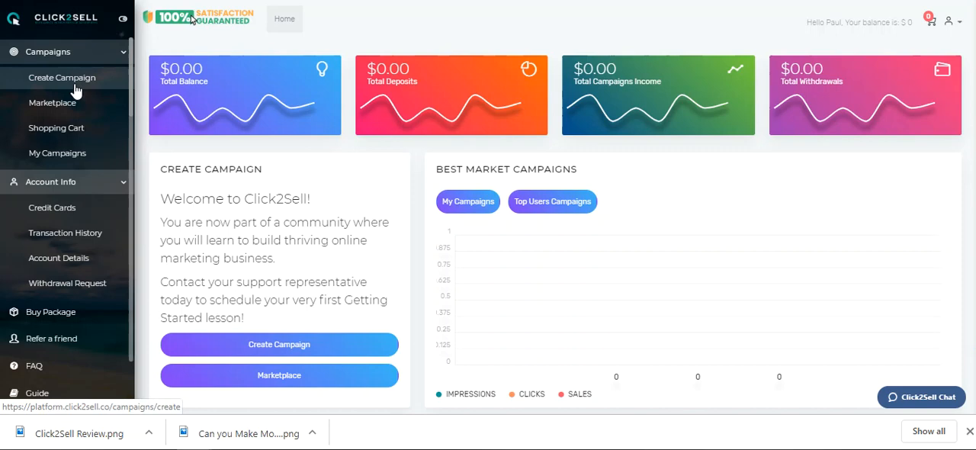
Step: Name the new campaign 'Stocks', set a 1 Month period, and continue to Content
click(61, 77)
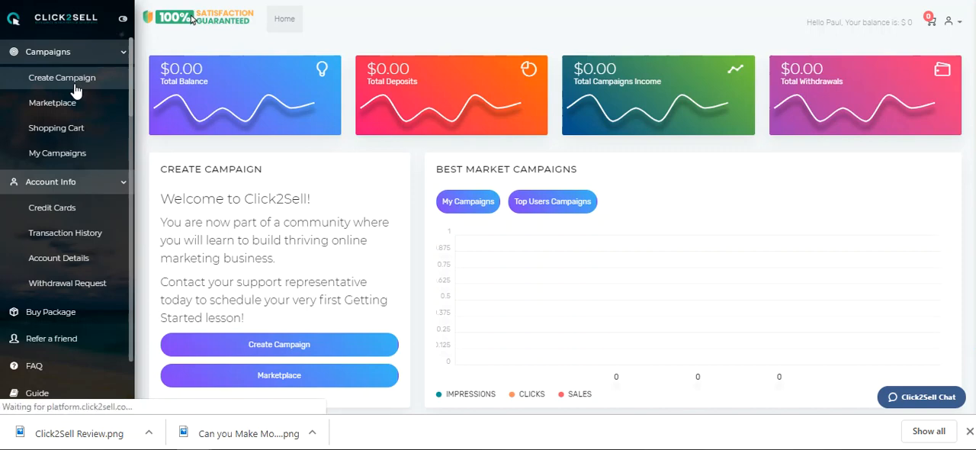
click(61, 77)
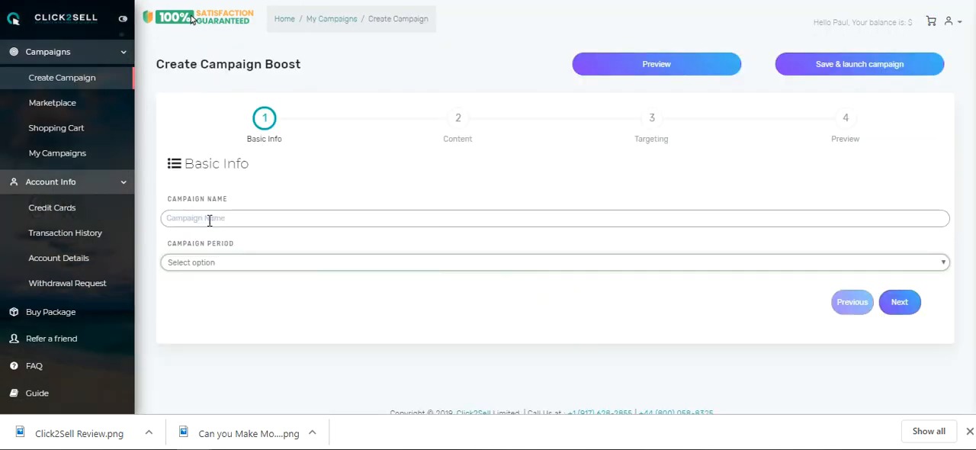
text(Stocks)
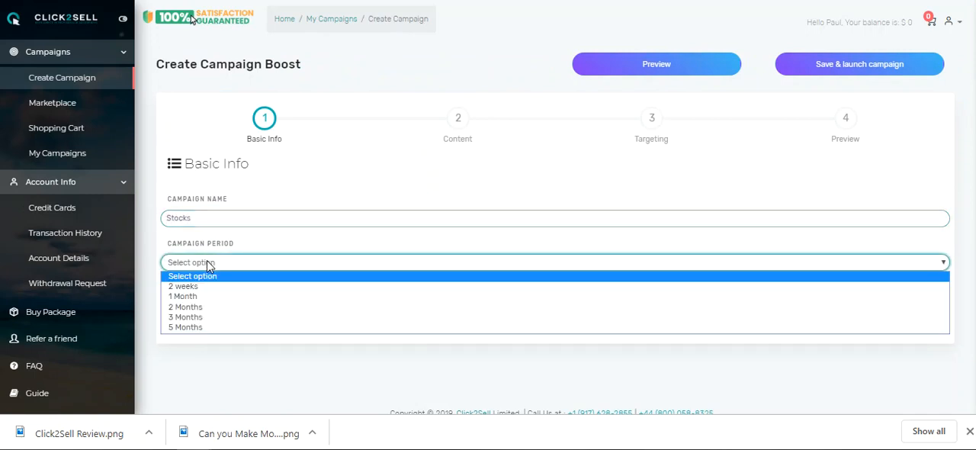
click(183, 296)
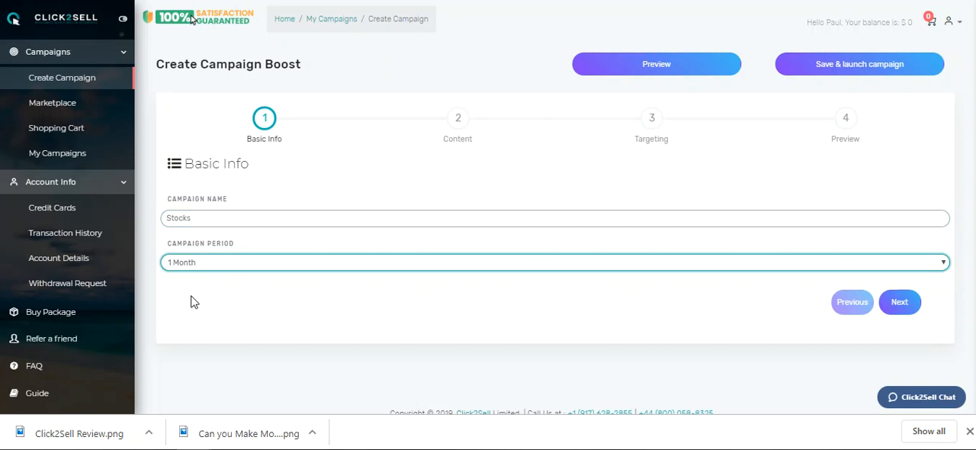
click(898, 302)
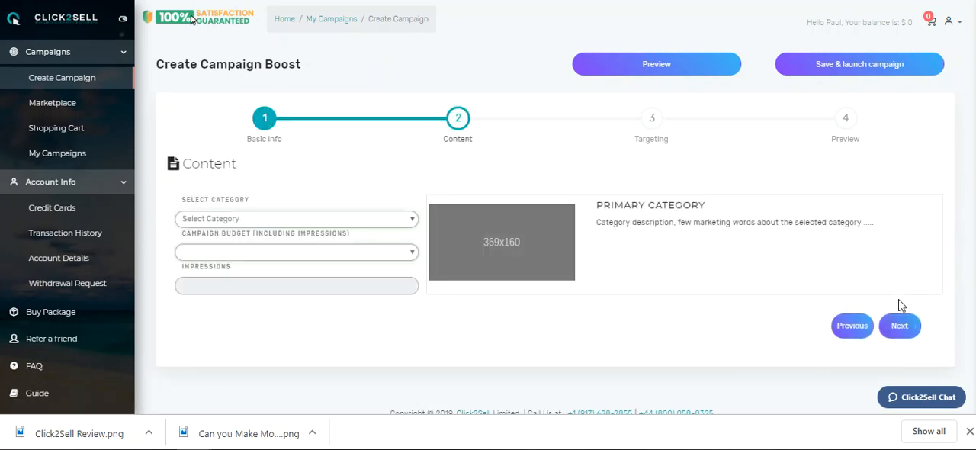
Step: Choose Equities & Stocks as the category and check the $1,000 budget
click(296, 219)
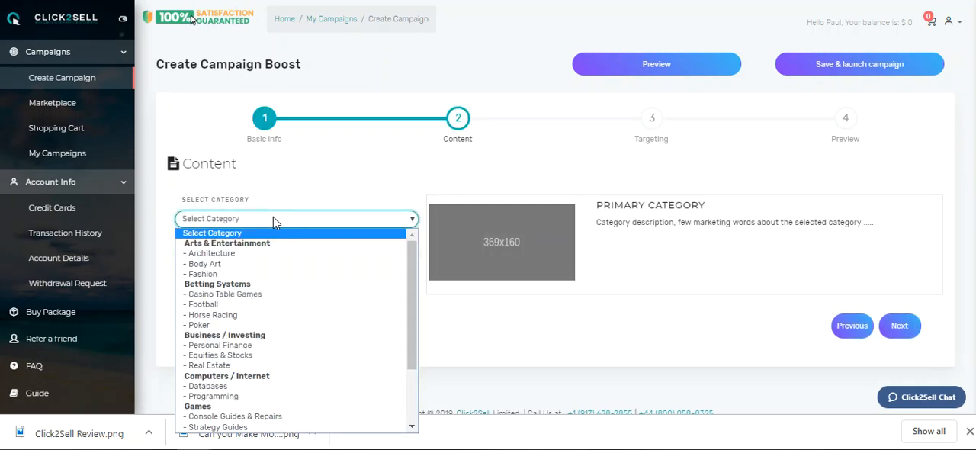
scroll(down, 3)
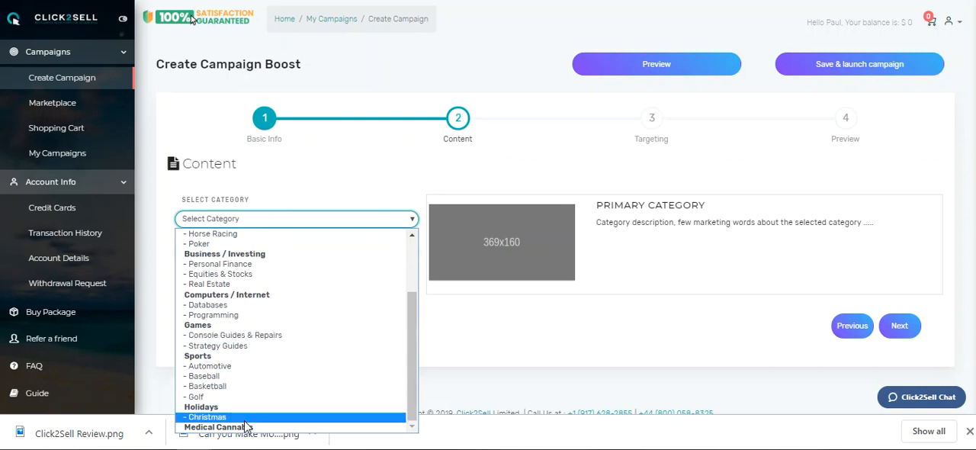
mouse_move(205, 334)
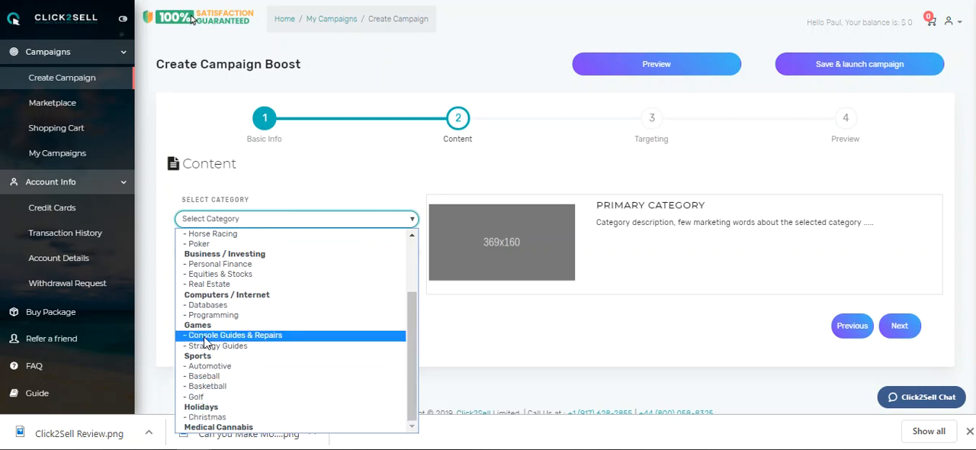
click(219, 274)
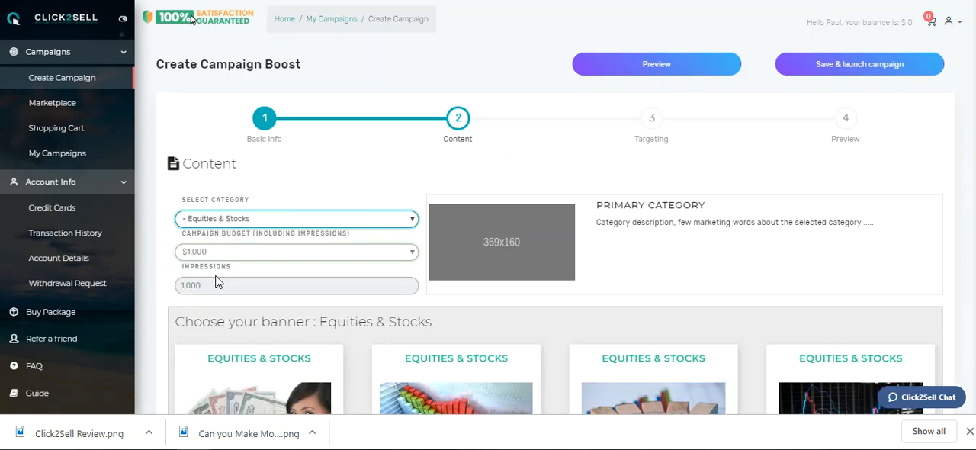
click(295, 251)
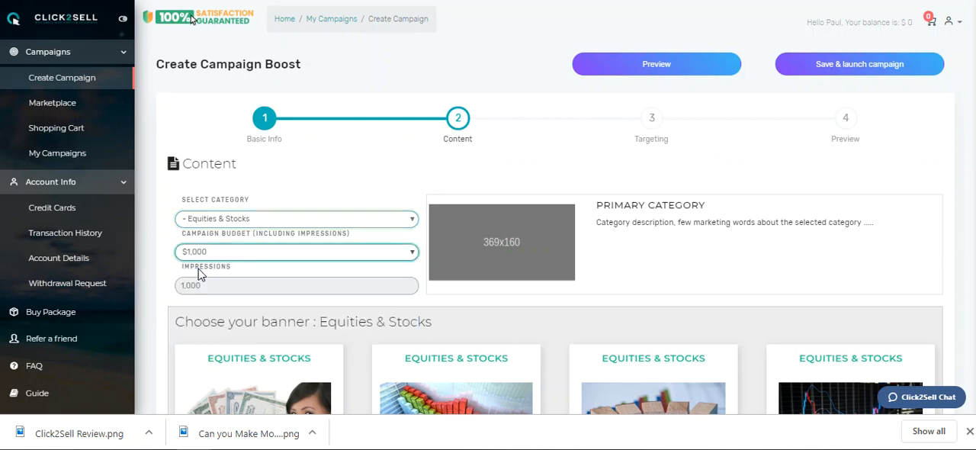
mouse_move(226, 315)
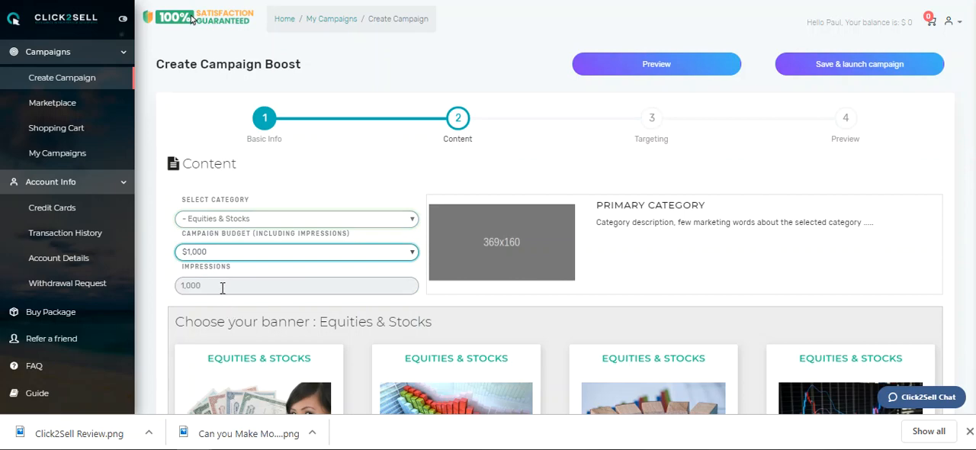
Step: Scroll down the content page toward the banners, highlighting part of the category description
scroll(down, 3)
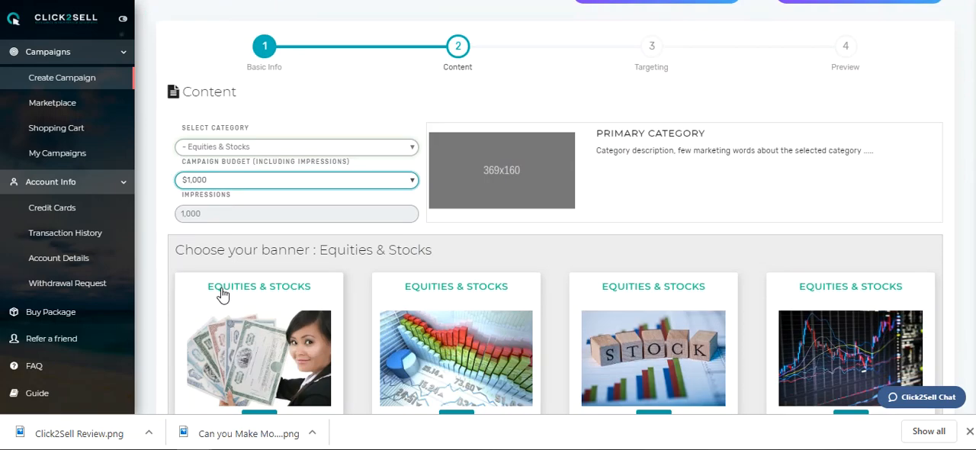
scroll(down, 3)
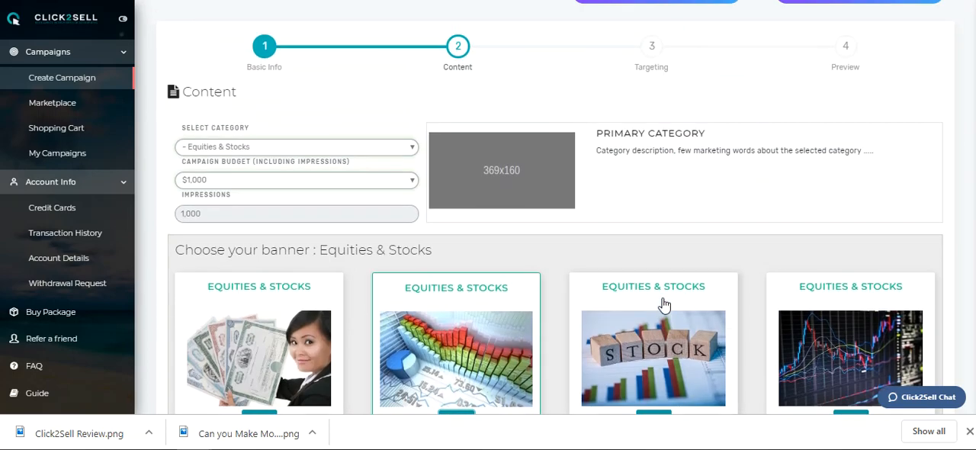
scroll(down, 3)
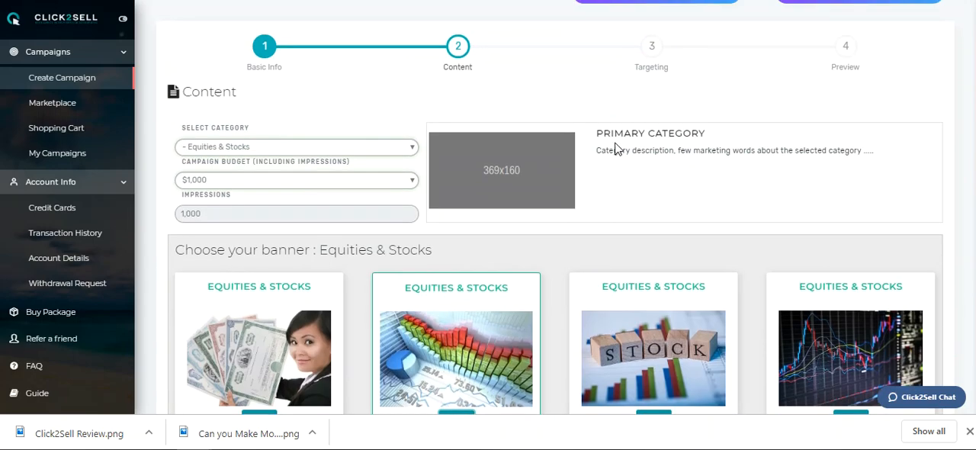
mouse_move(625, 150)
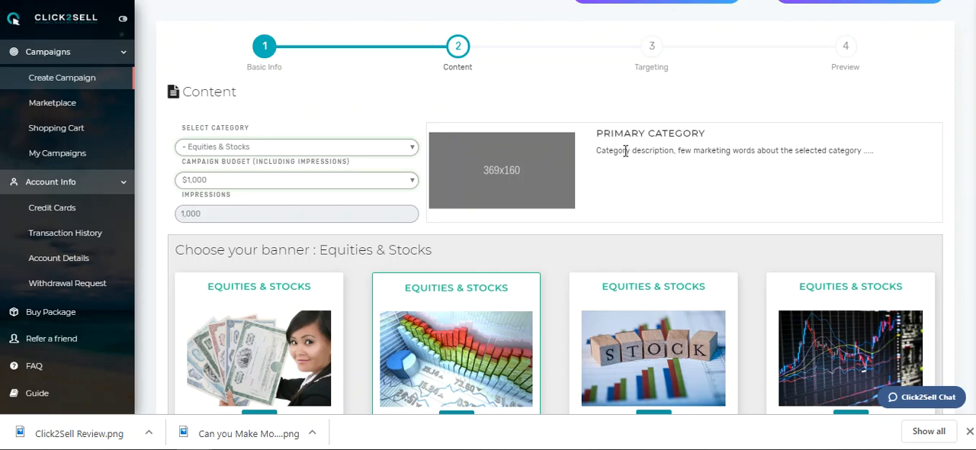
drag(624, 150, 758, 150)
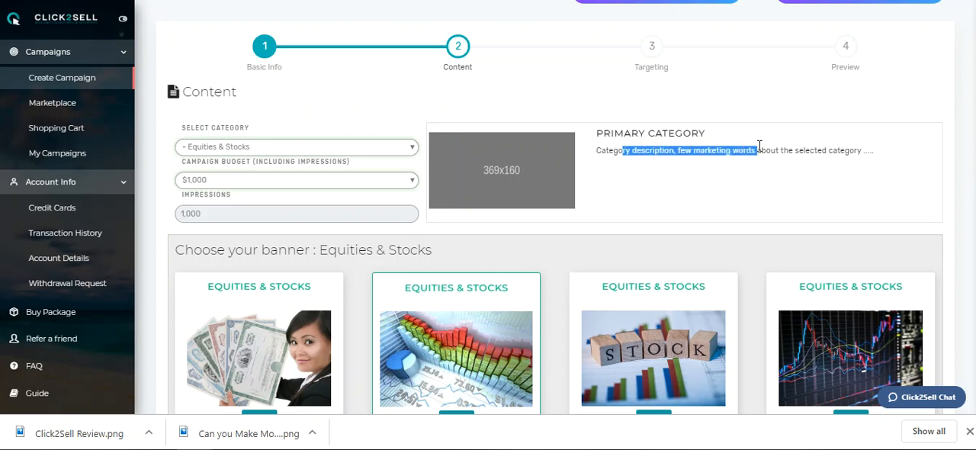
scroll(down, 3)
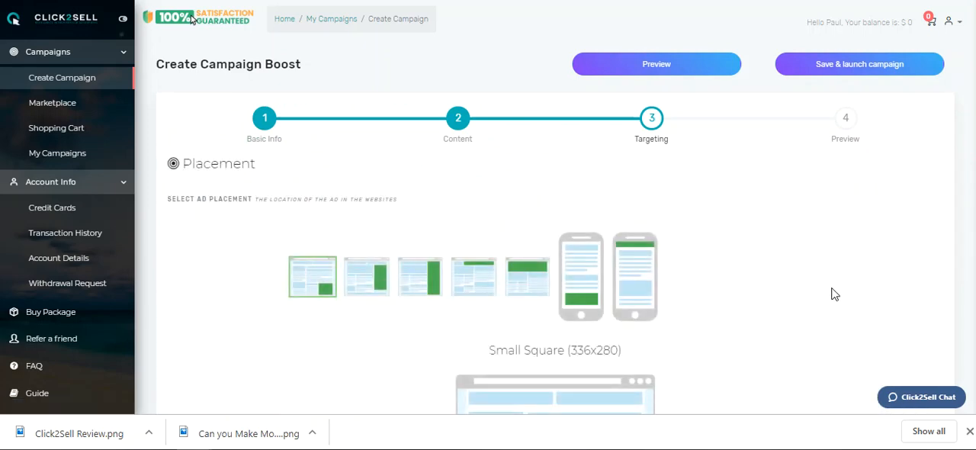
mouse_move(349, 279)
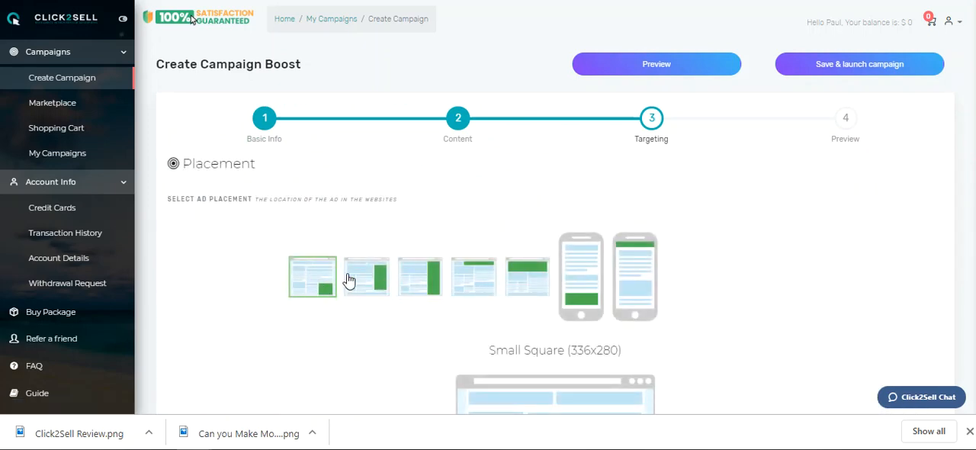
Step: Choose the Large Square (300x600) ad placement and proceed to Preview
scroll(down, 3)
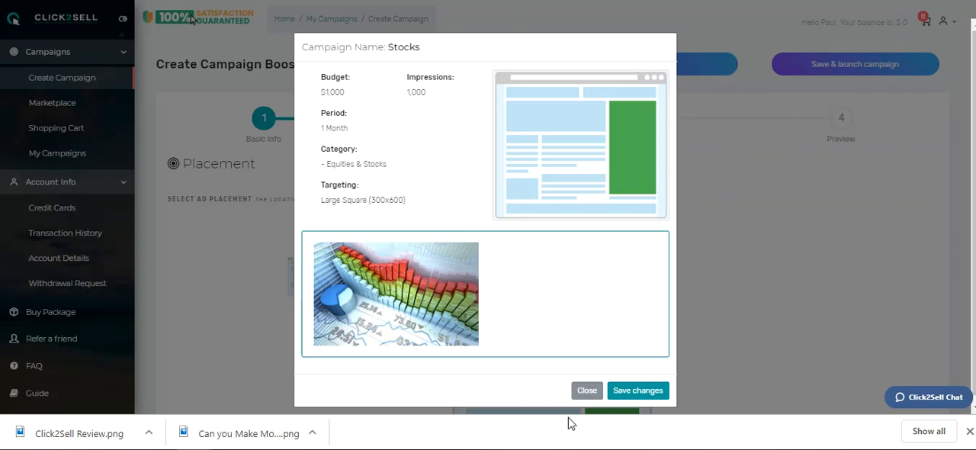
click(586, 390)
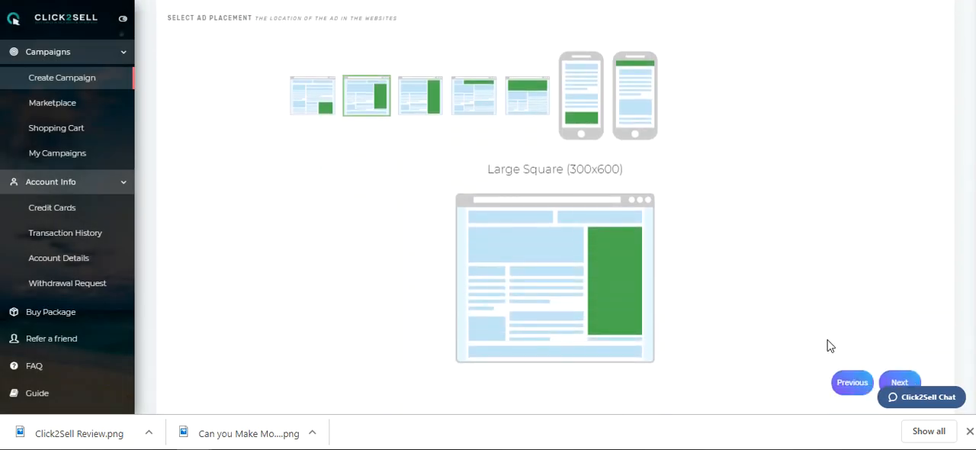
click(898, 382)
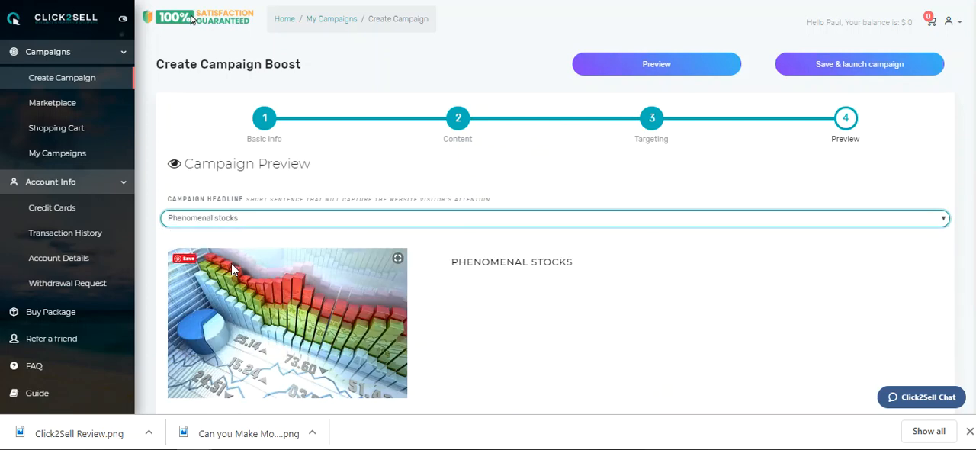
Step: Review the Stocks campaign summary, save changes, and attempt to launch it
scroll(down, 3)
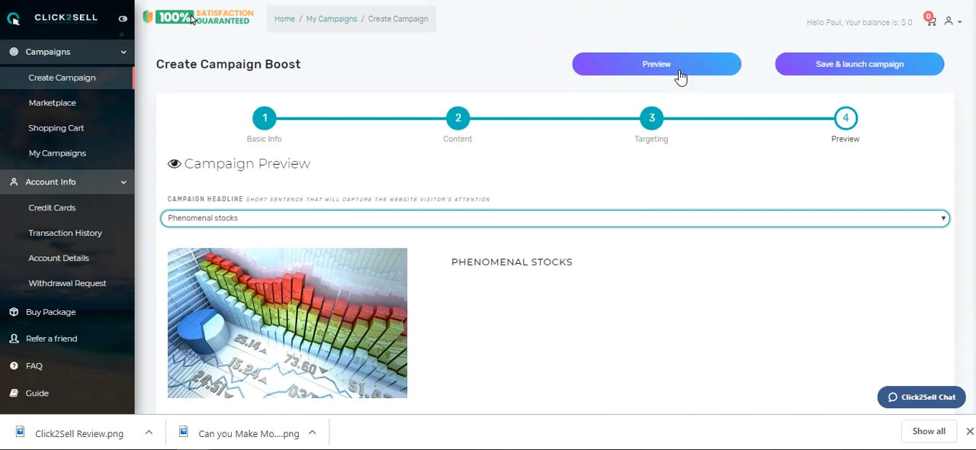
click(650, 64)
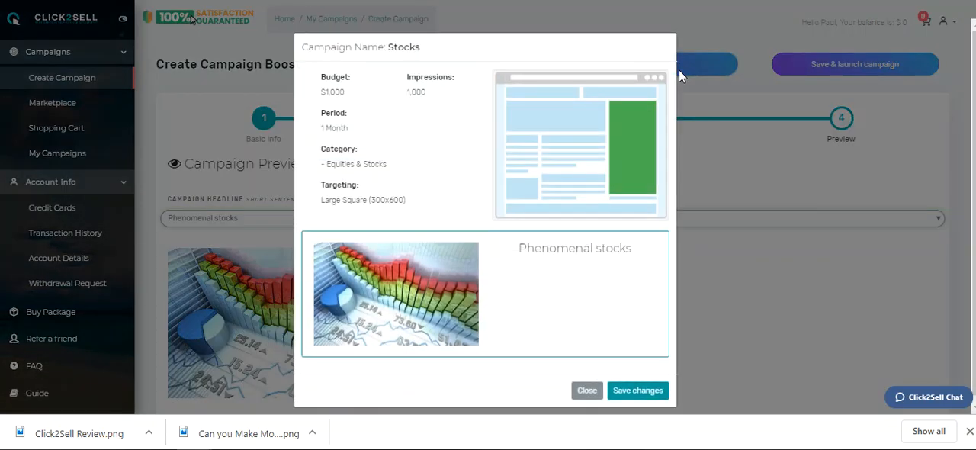
mouse_move(489, 298)
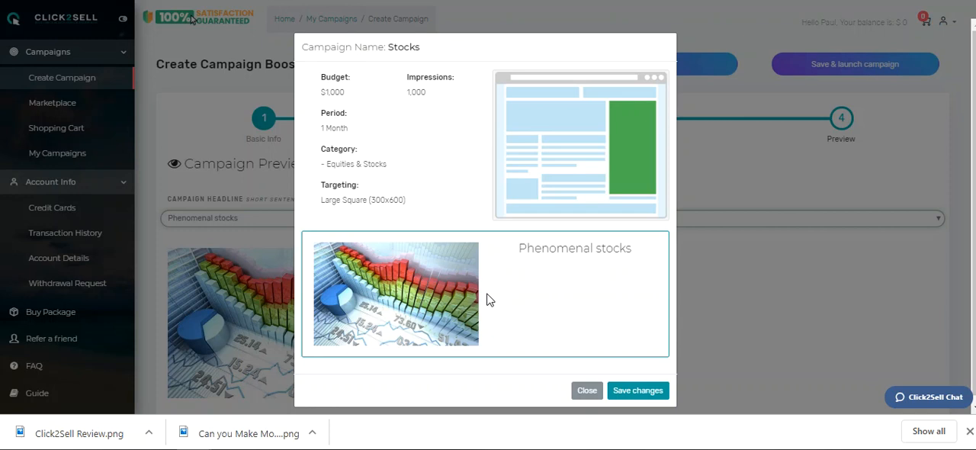
mouse_move(572, 282)
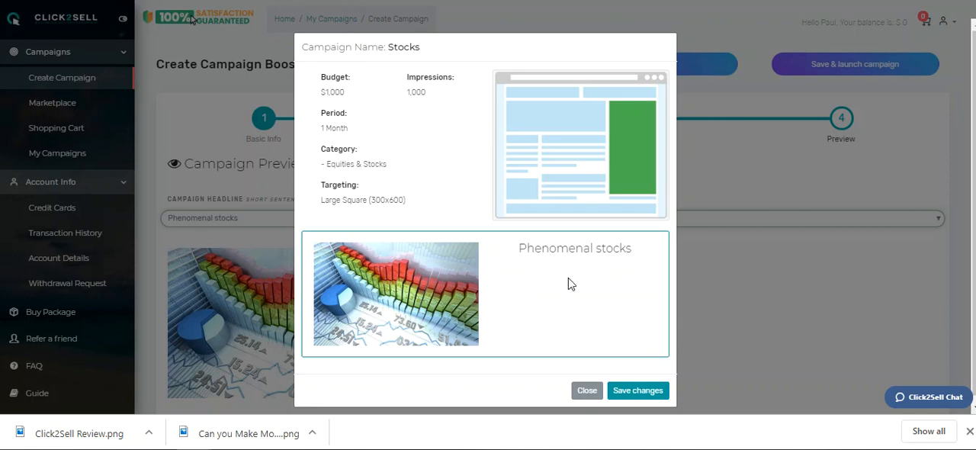
mouse_move(570, 278)
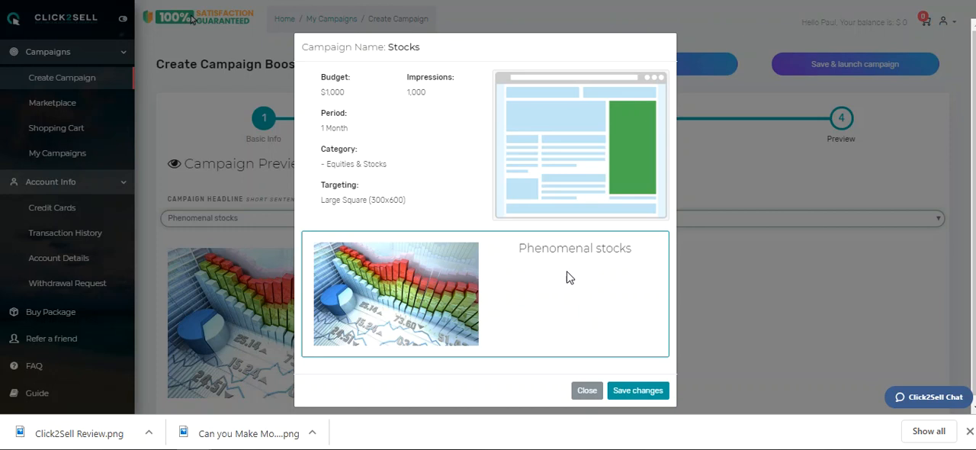
mouse_move(592, 324)
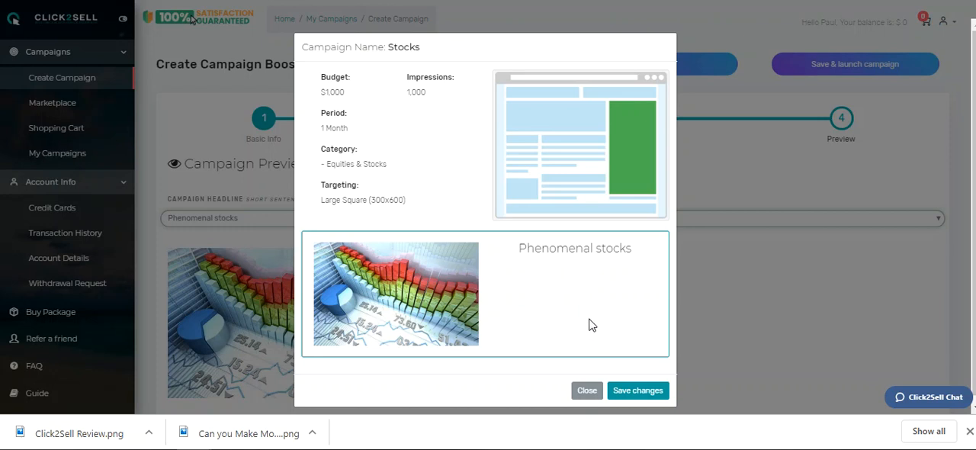
mouse_move(545, 325)
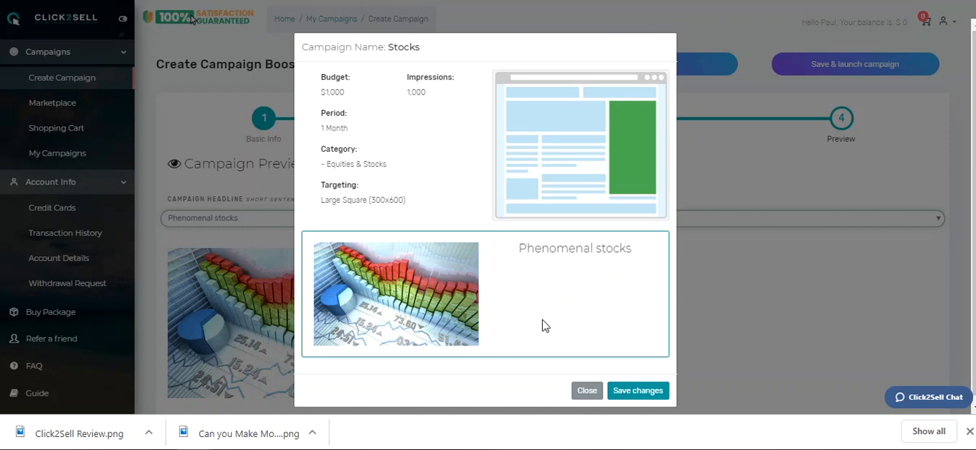
mouse_move(548, 319)
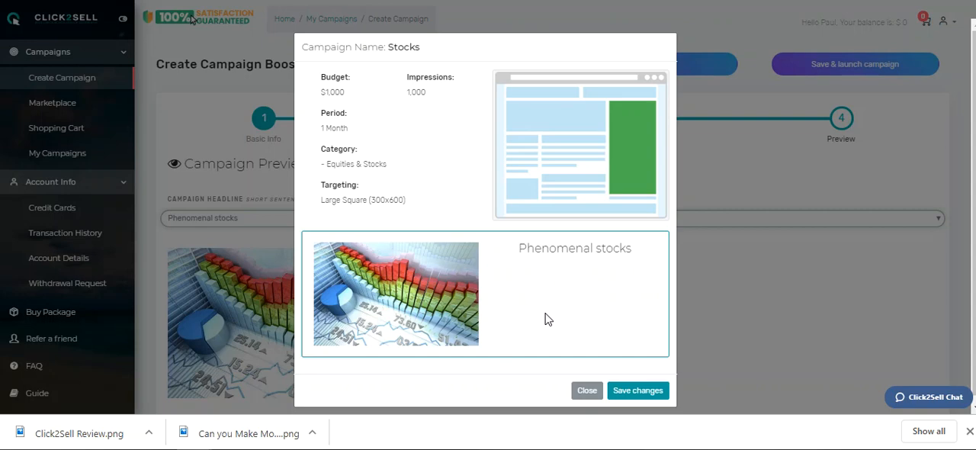
mouse_move(637, 390)
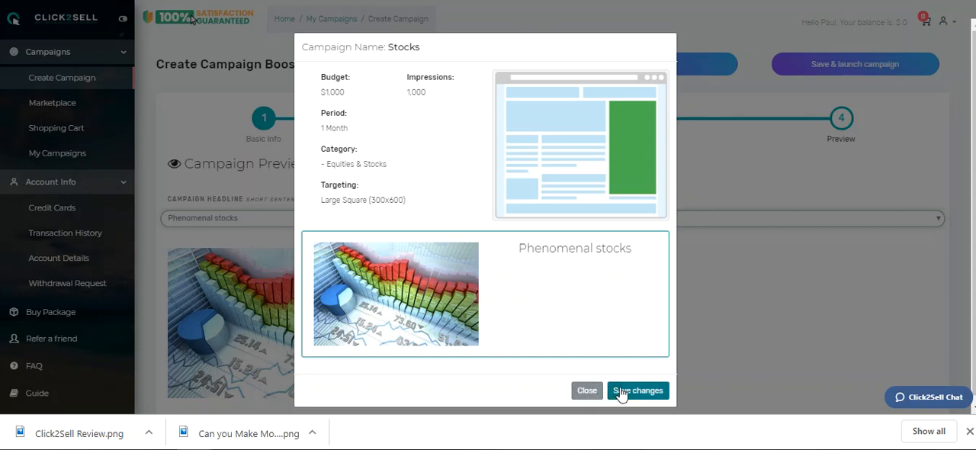
click(637, 390)
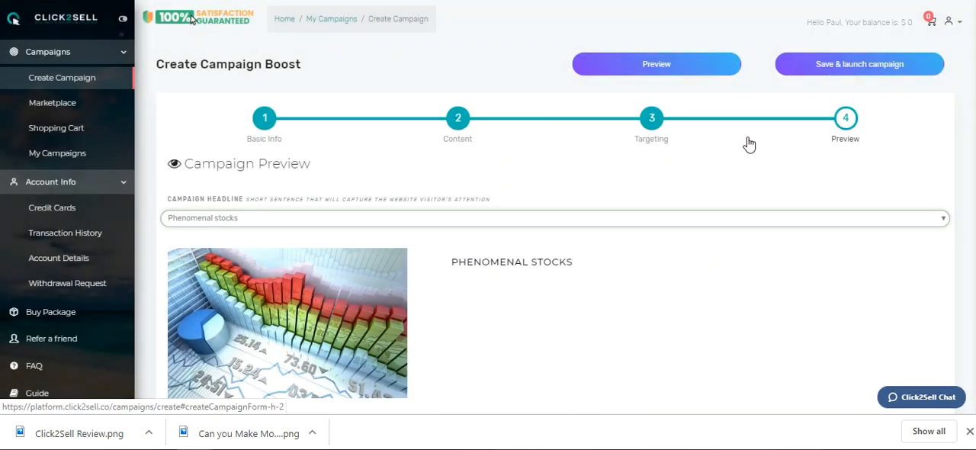
click(855, 64)
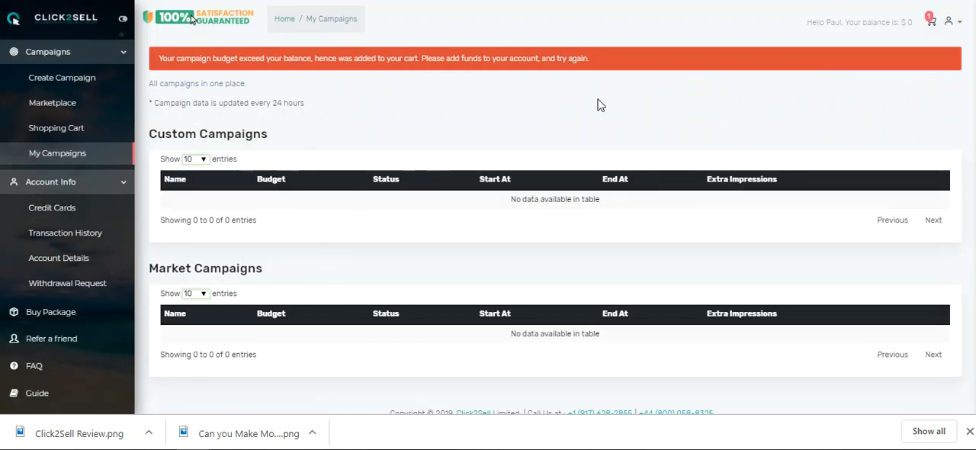
mouse_move(592, 76)
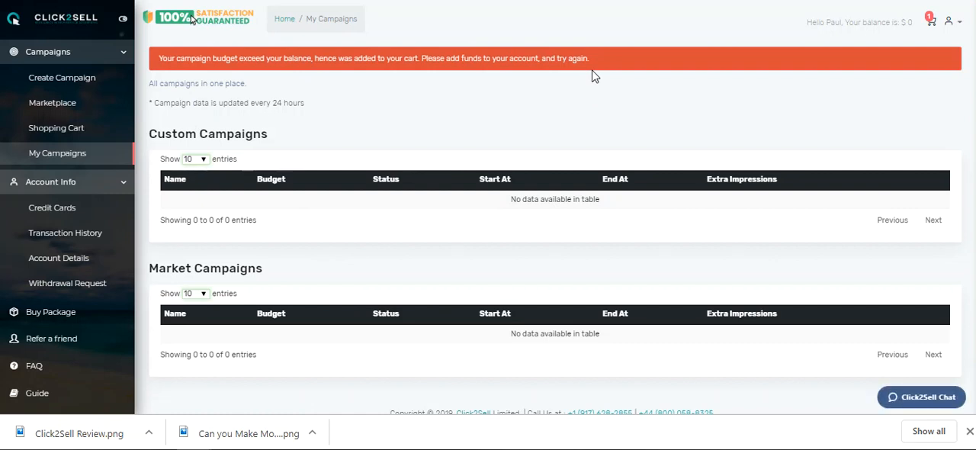
mouse_move(397, 221)
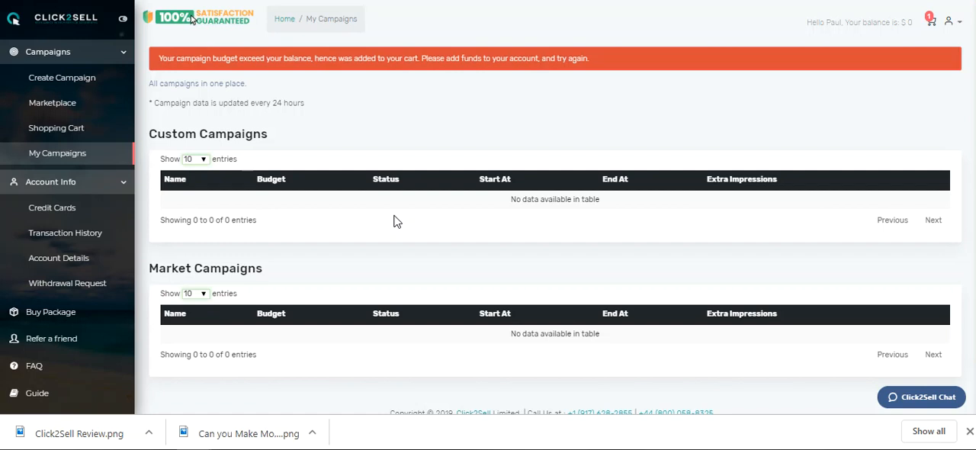
mouse_move(567, 324)
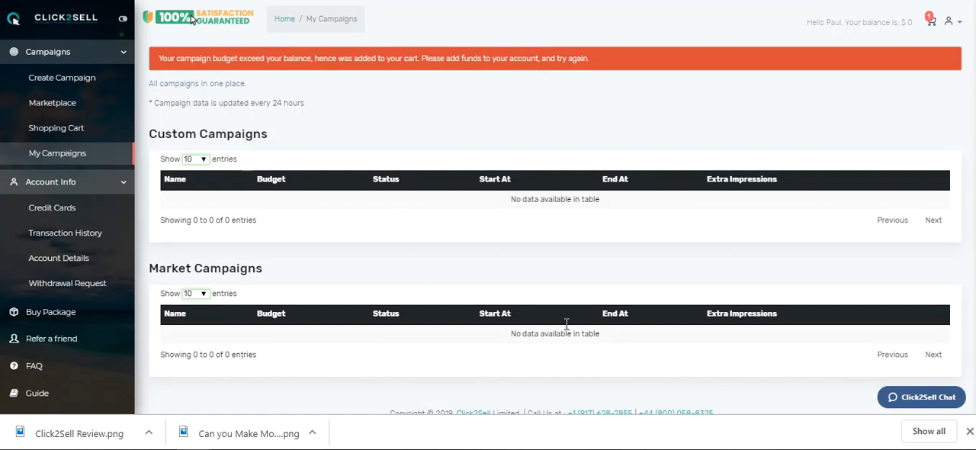
mouse_move(547, 277)
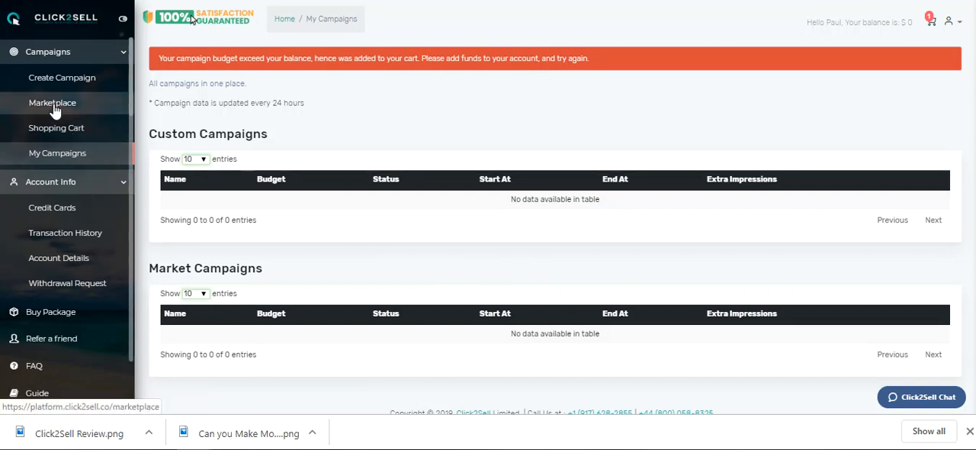
Step: Browse Marketplace under Business / Investing, scrolling the Equities & Stocks package cards
click(52, 102)
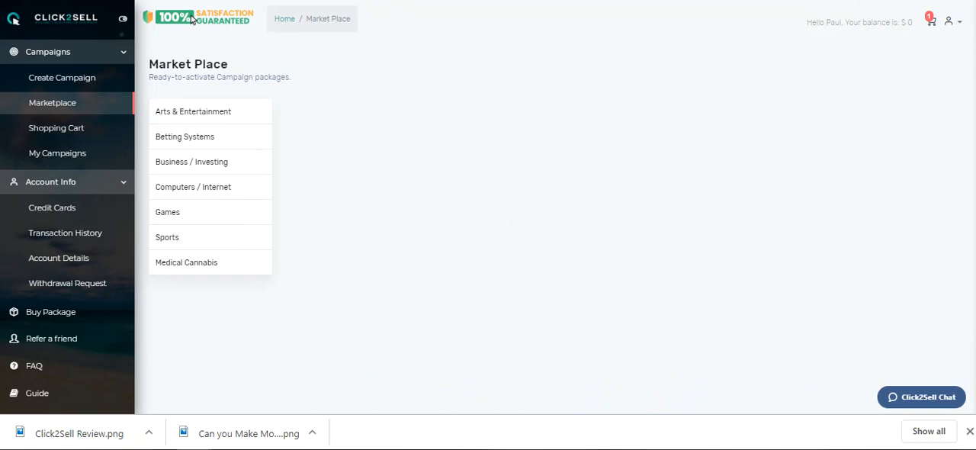
mouse_move(177, 187)
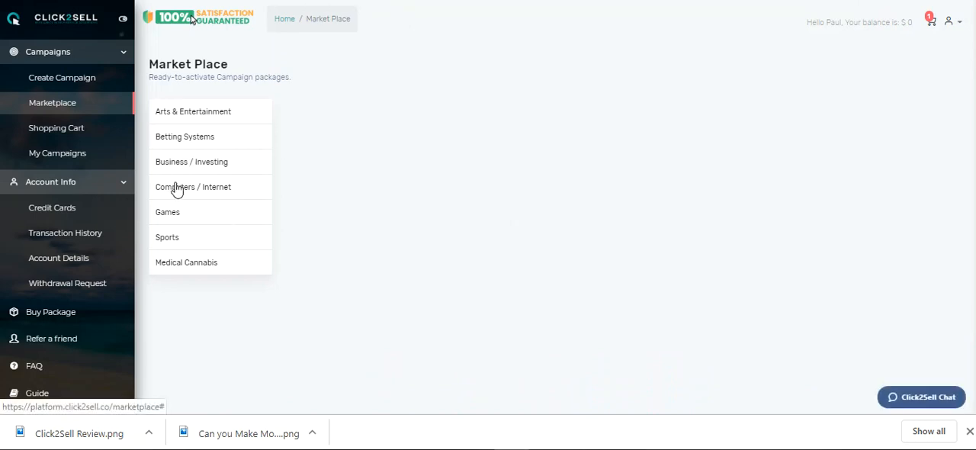
click(190, 161)
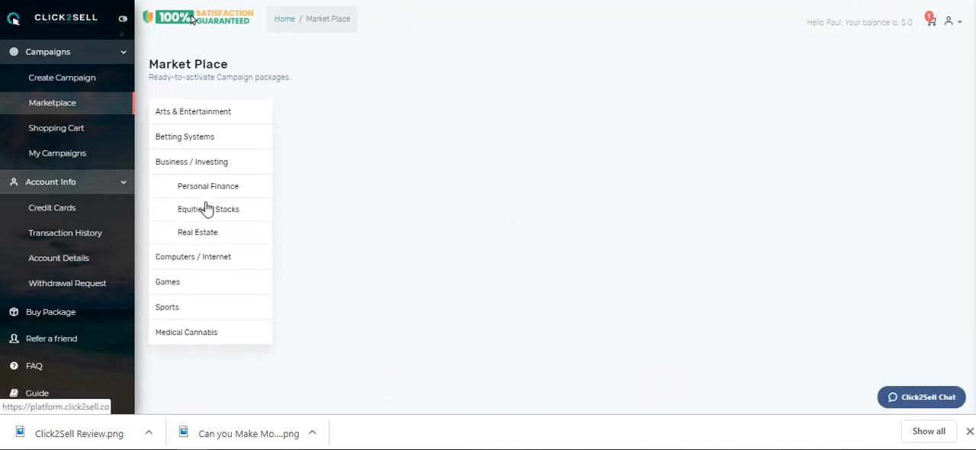
mouse_move(207, 212)
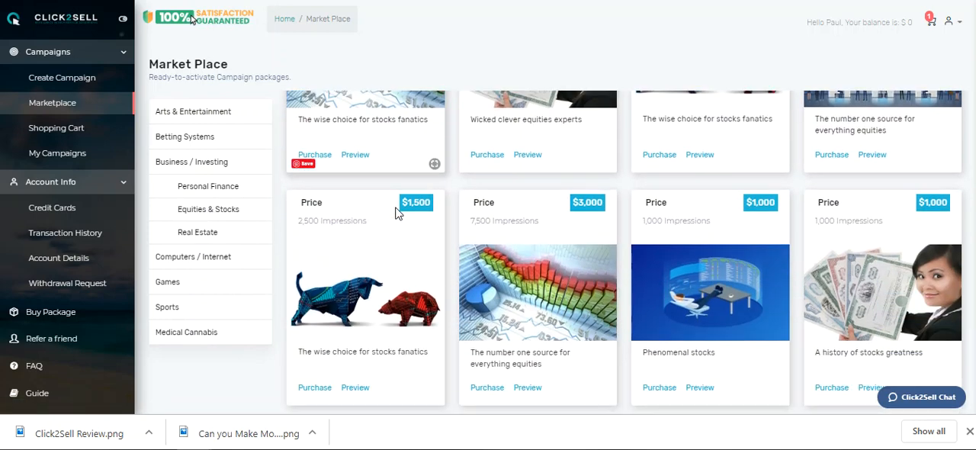
scroll(down, 3)
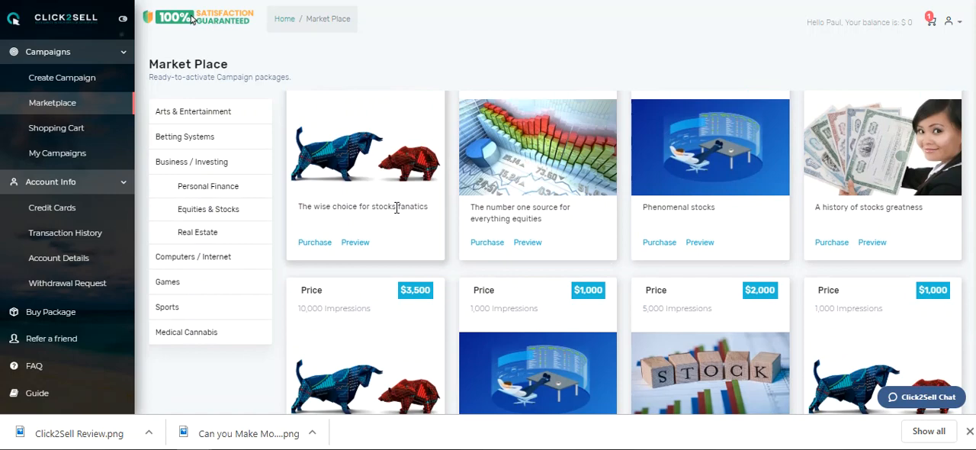
scroll(down, 3)
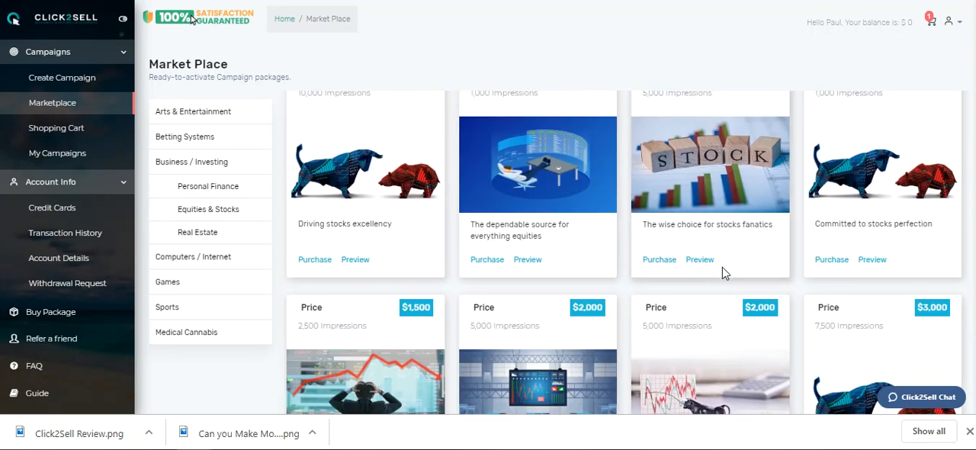
Step: Preview the $2,000 stocks-fanatics package (5 months, 5,000 impressions), then close it
click(699, 259)
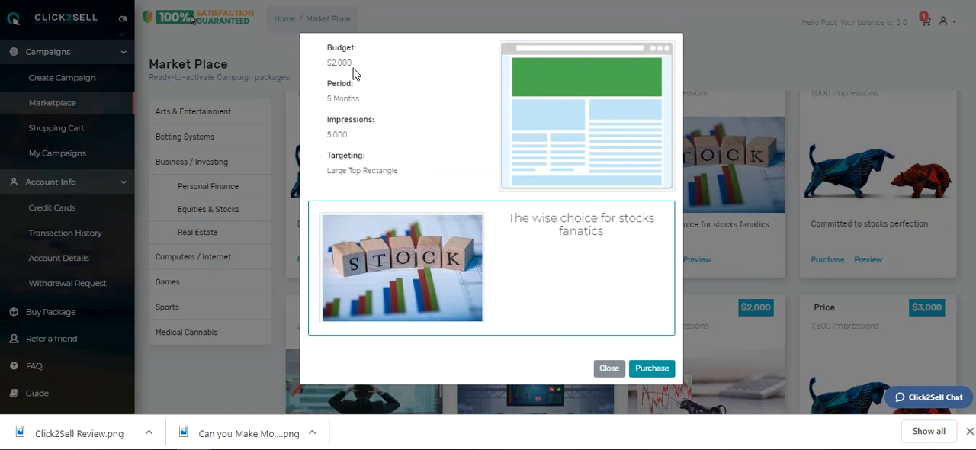
mouse_move(360, 136)
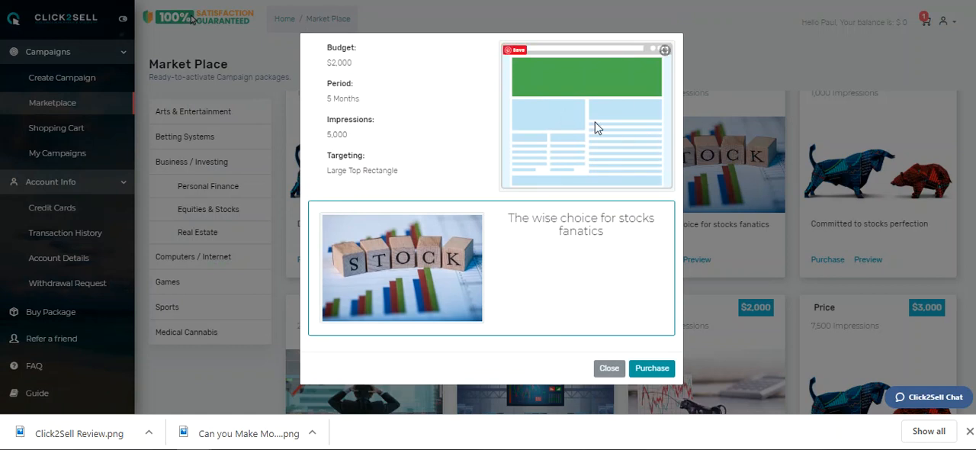
click(609, 368)
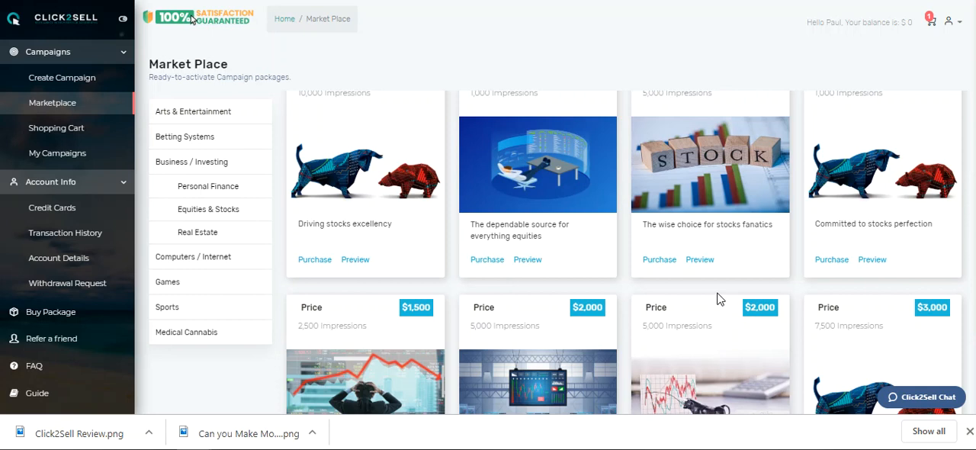
mouse_move(640, 143)
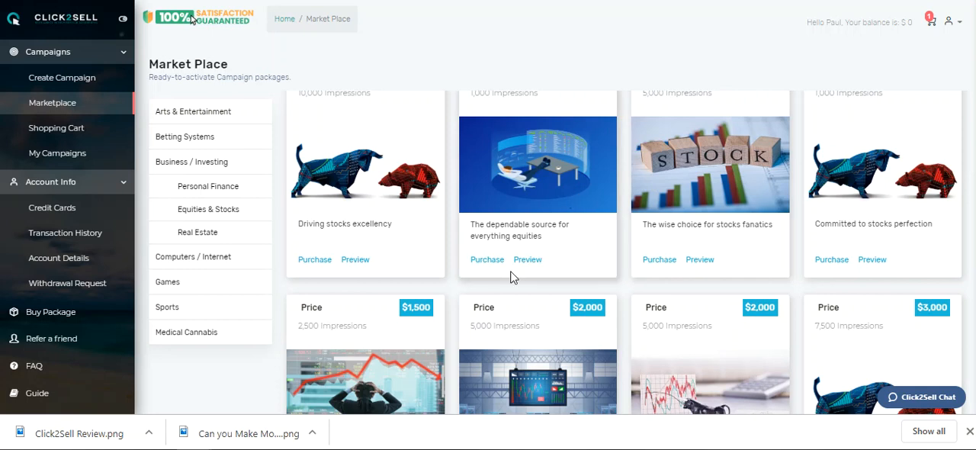
mouse_move(615, 306)
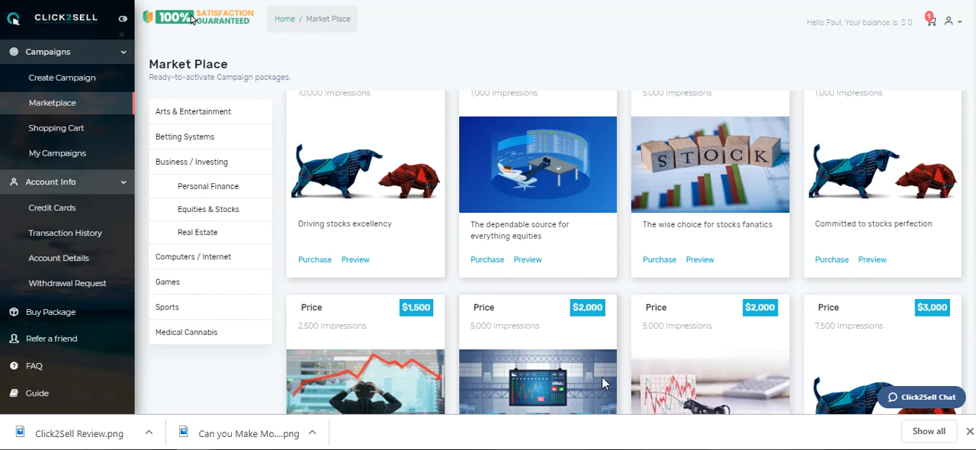
mouse_move(560, 340)
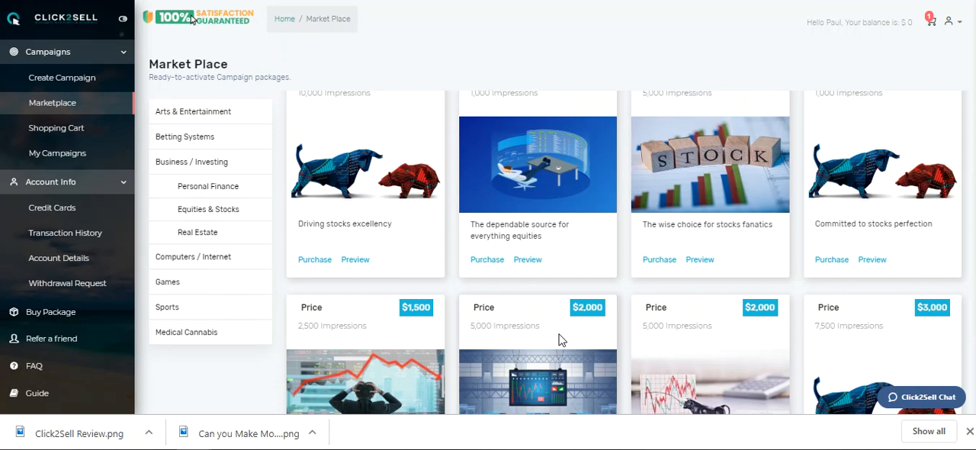
mouse_move(159, 296)
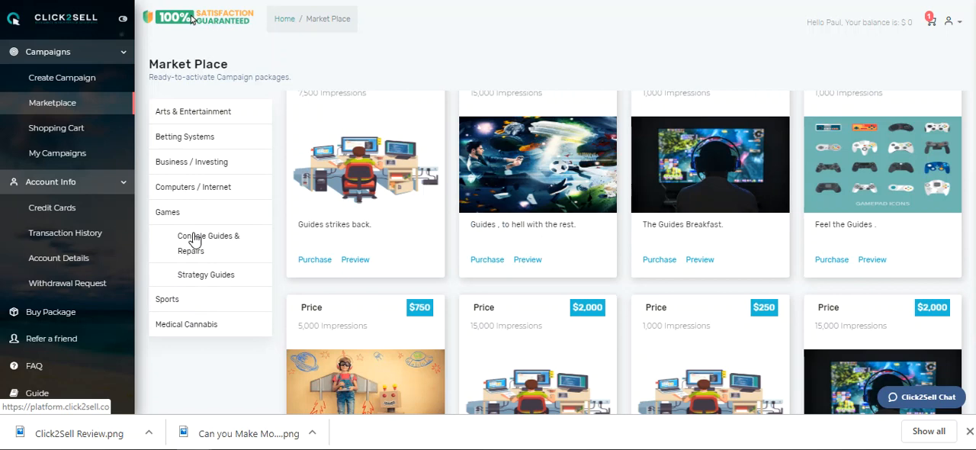
mouse_move(804, 259)
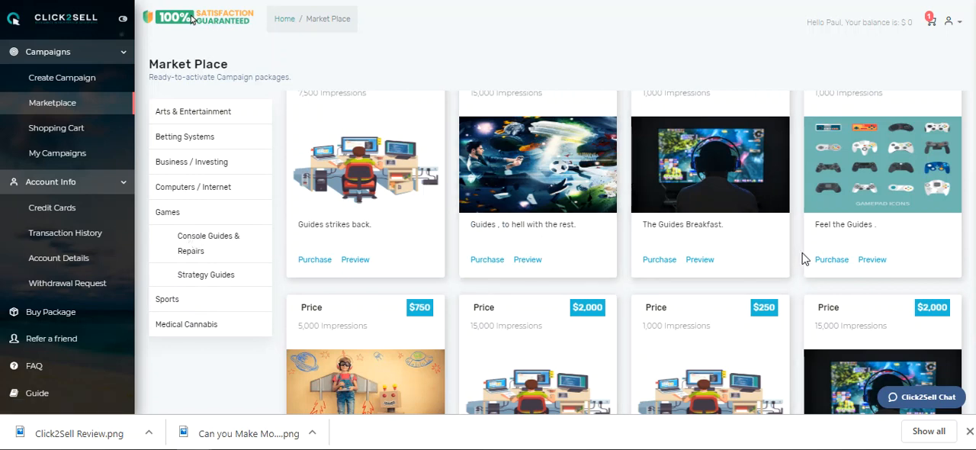
Step: Scroll through the Games guide packages, including the $750 guide offer
scroll(down, 3)
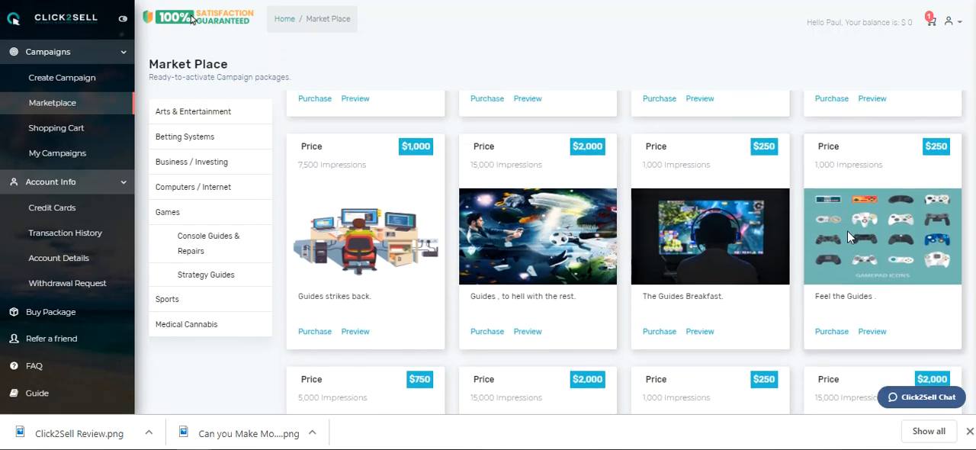
mouse_move(903, 217)
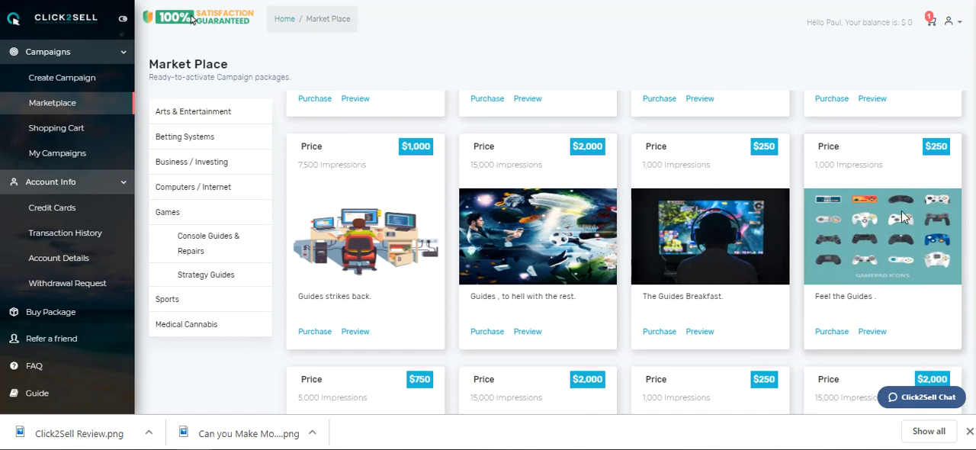
mouse_move(897, 258)
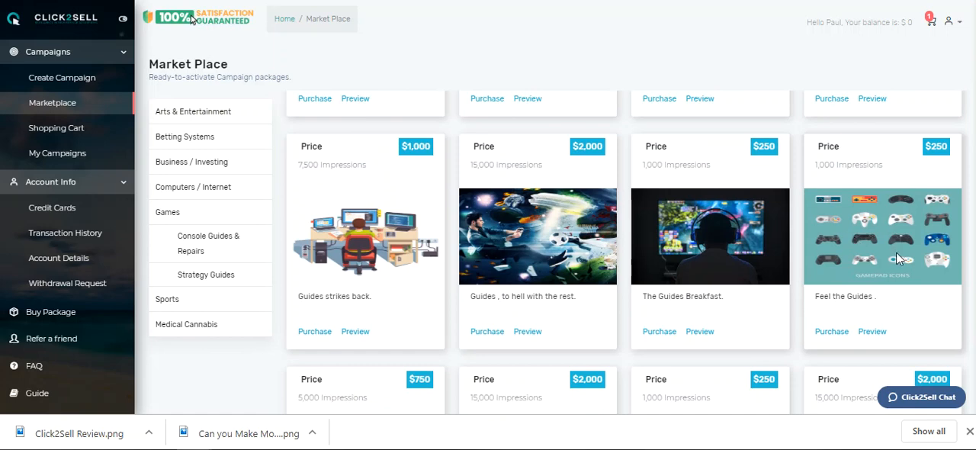
scroll(down, 3)
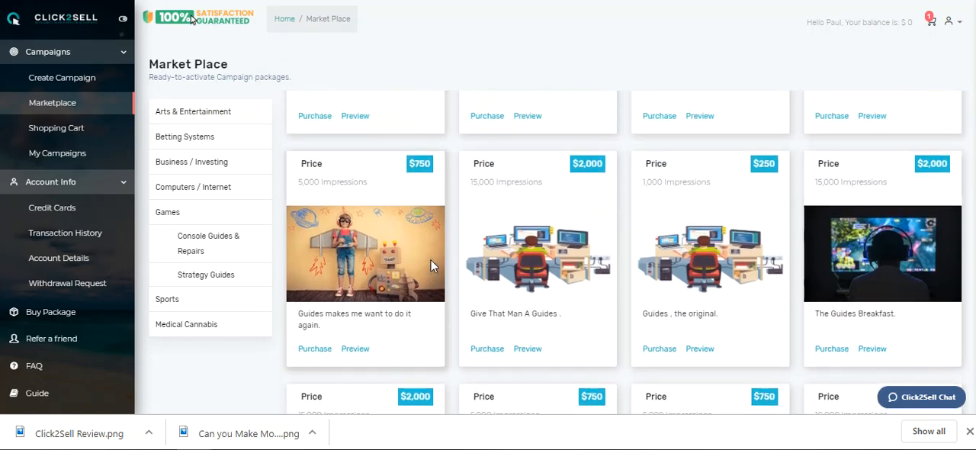
mouse_move(638, 276)
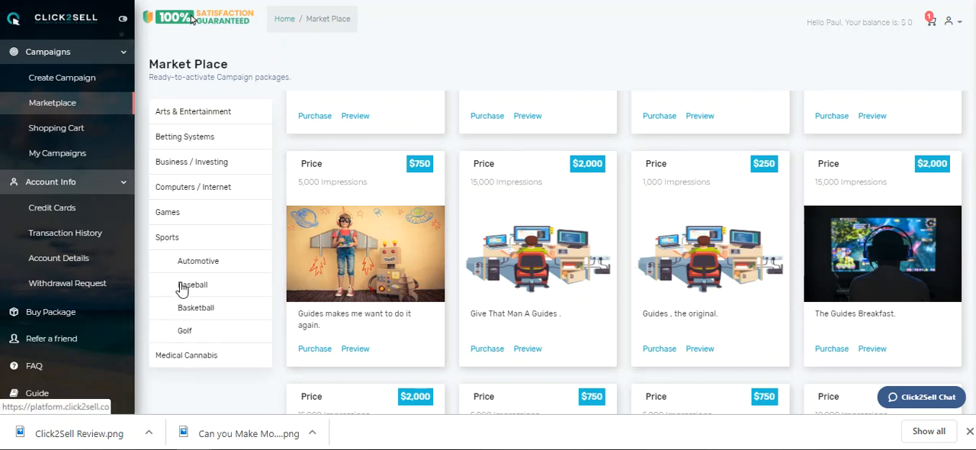
Step: List the Baseball packages under Sports, priced $750 to $1,000
click(192, 285)
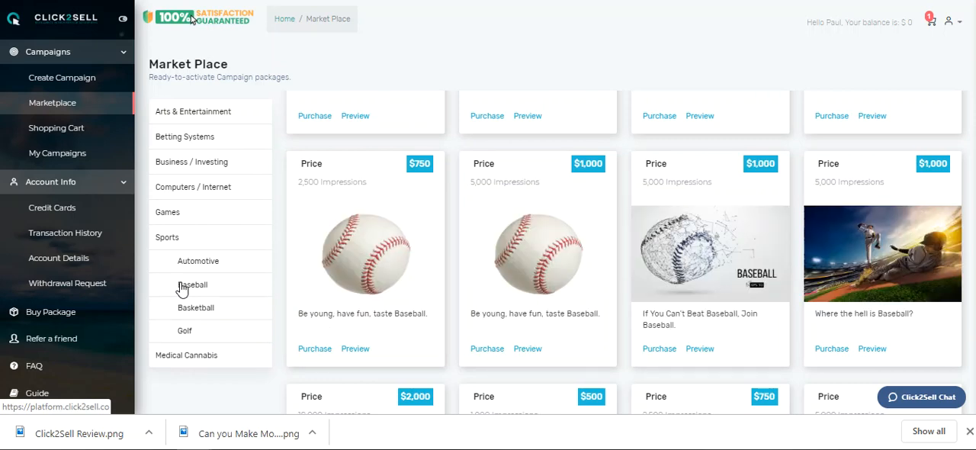
mouse_move(217, 255)
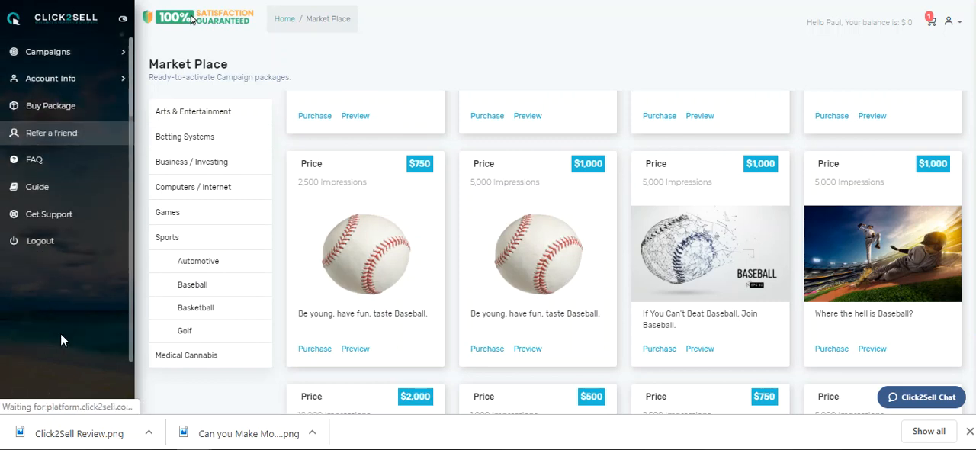
Step: View the $100 Refer & Earn page, then return to a blank Create Campaign form
click(51, 133)
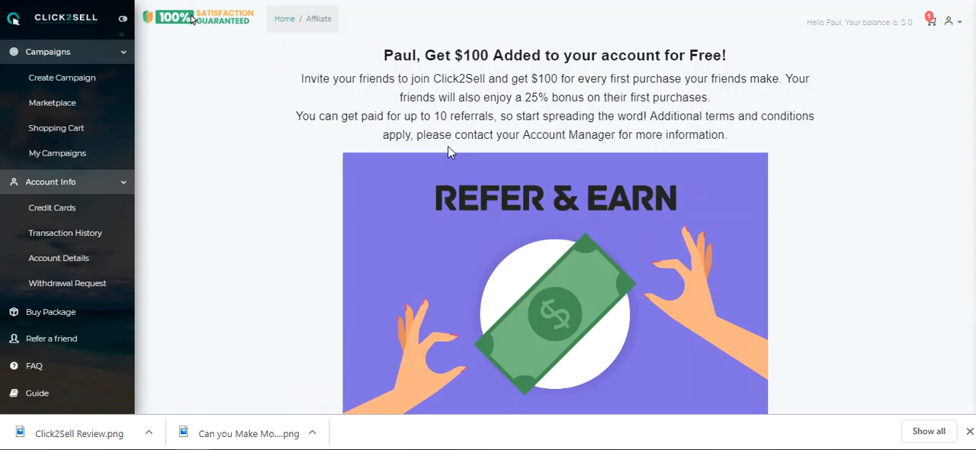
mouse_move(504, 159)
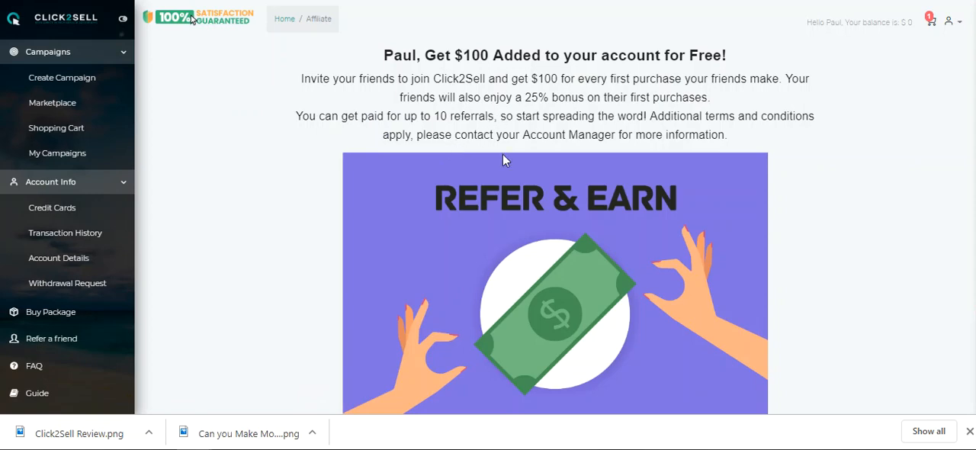
scroll(down, 3)
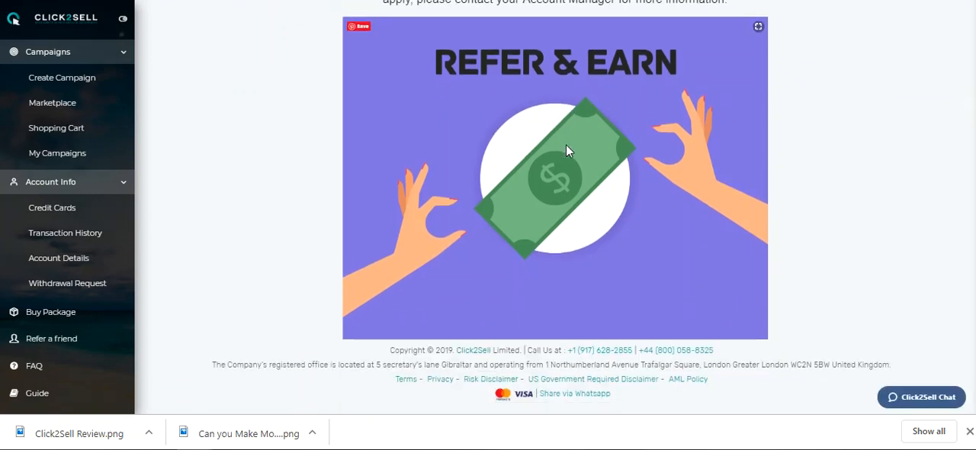
scroll(up, 3)
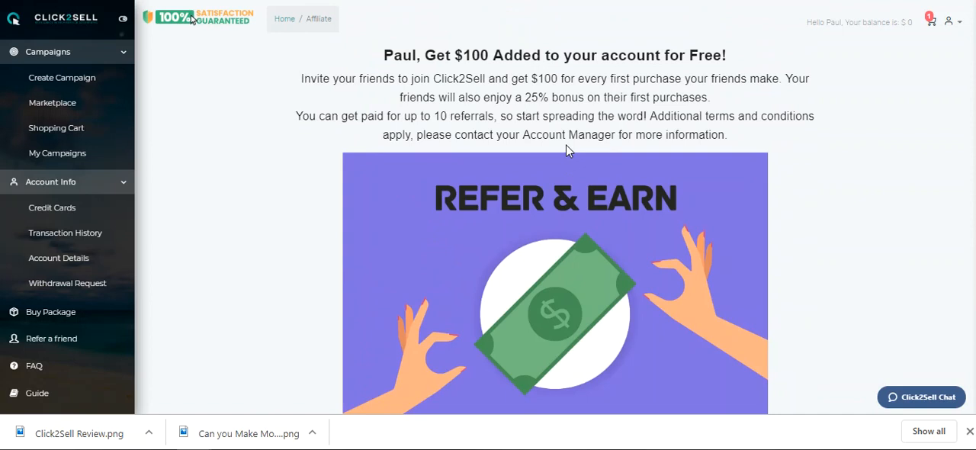
mouse_move(275, 201)
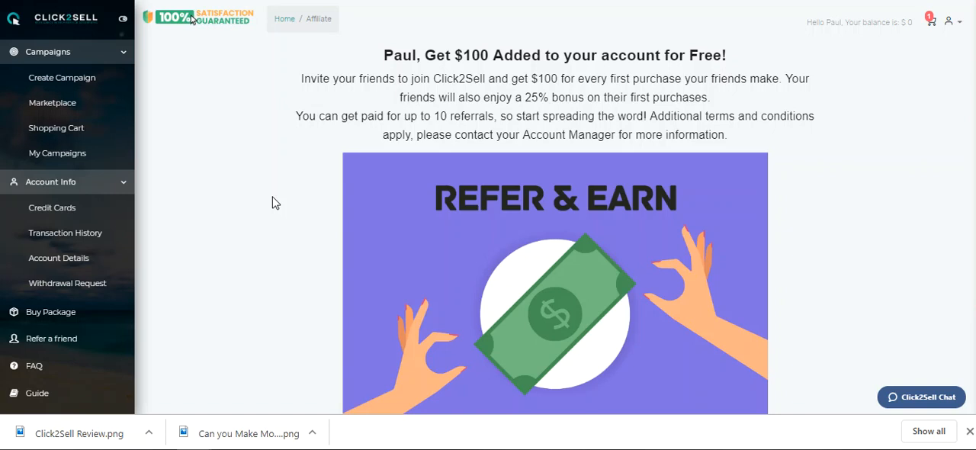
mouse_move(356, 133)
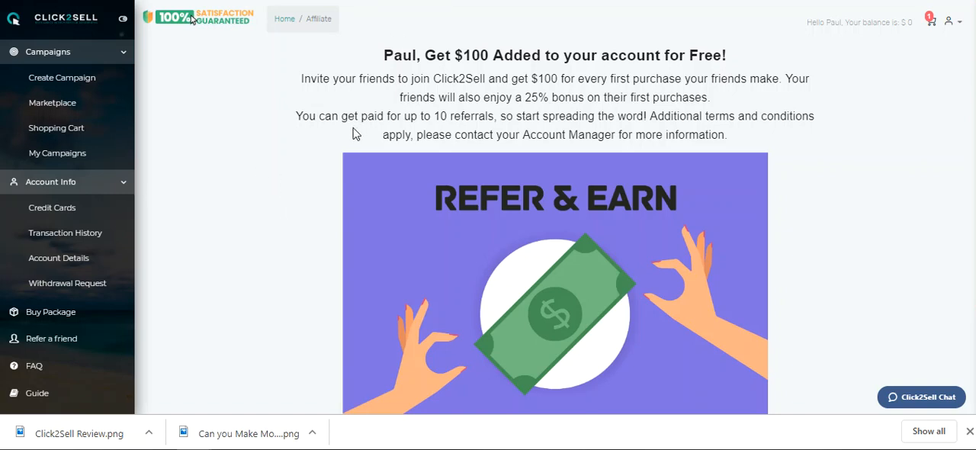
mouse_move(62, 77)
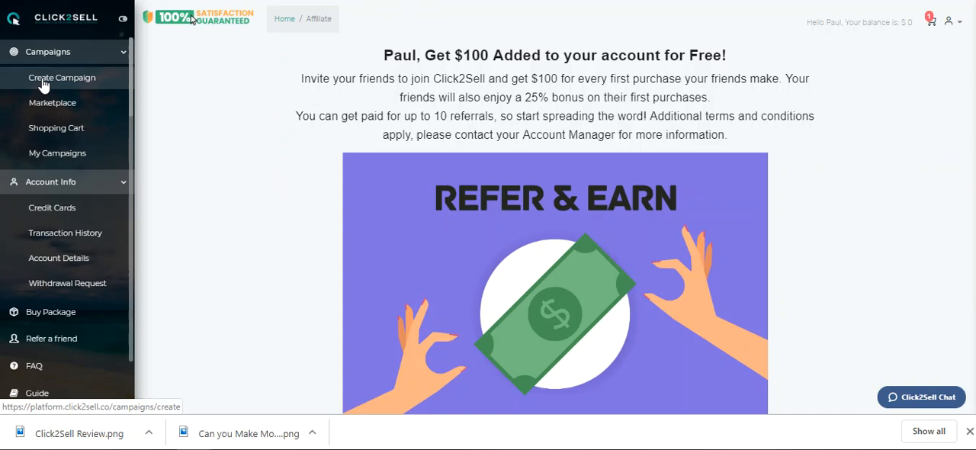
click(62, 77)
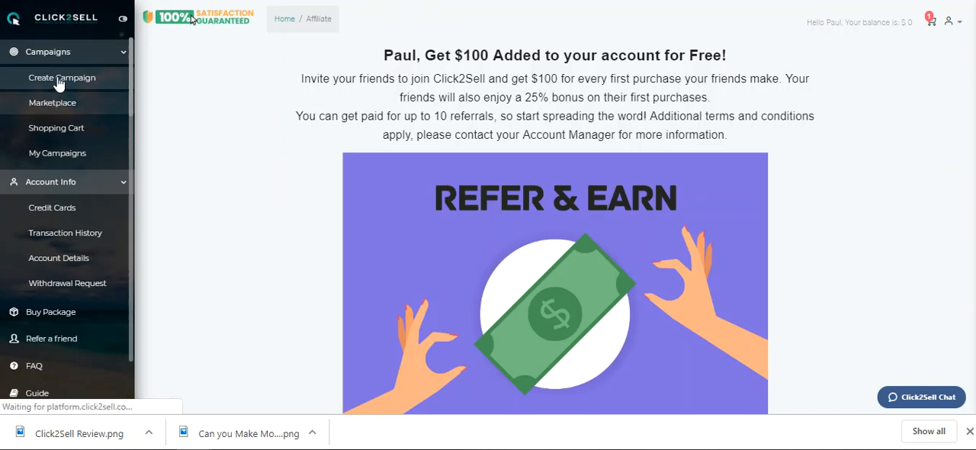
click(62, 77)
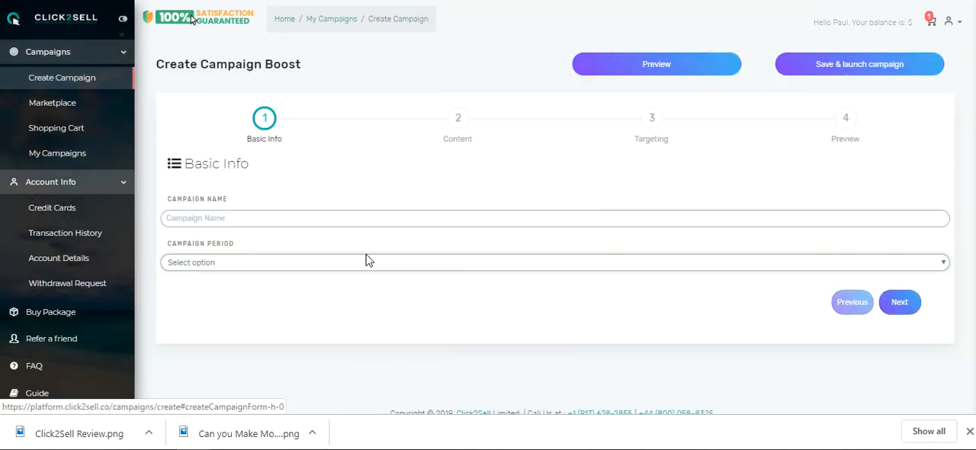